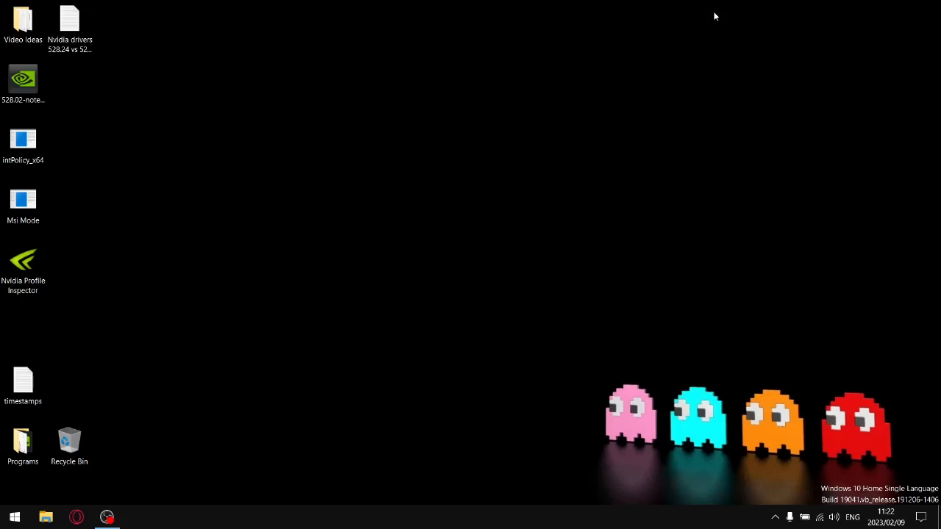
{"action": "mouse_move", "coordinate": [500, 187]}
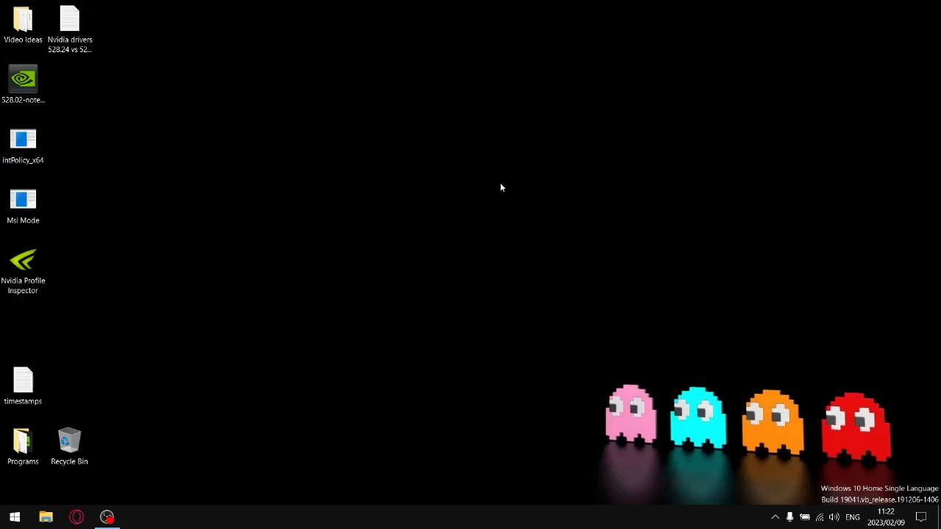
Open the 'Nvidia drivers 528.24 vs 528.49' benchmark file from the desktop in Notepad.
{"action": "double_click", "coordinate": [69, 18]}
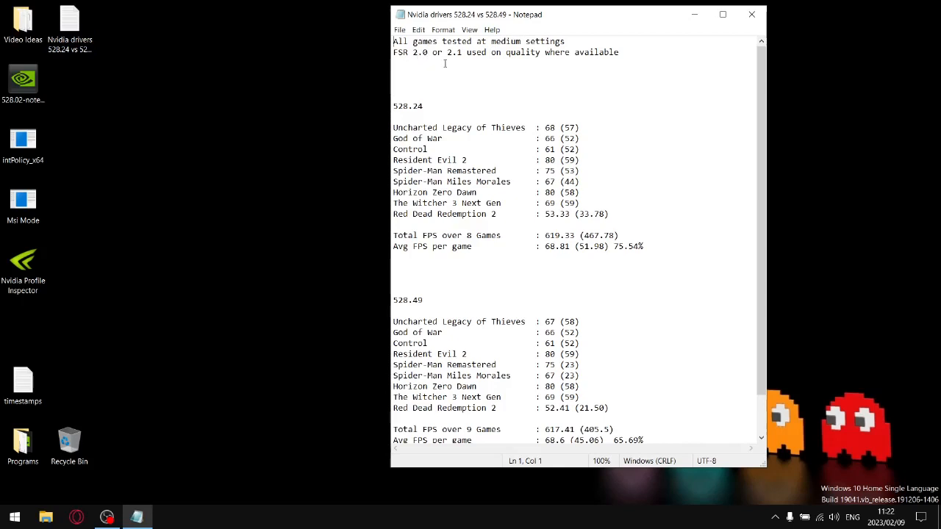
{"action": "mouse_move", "coordinate": [478, 61]}
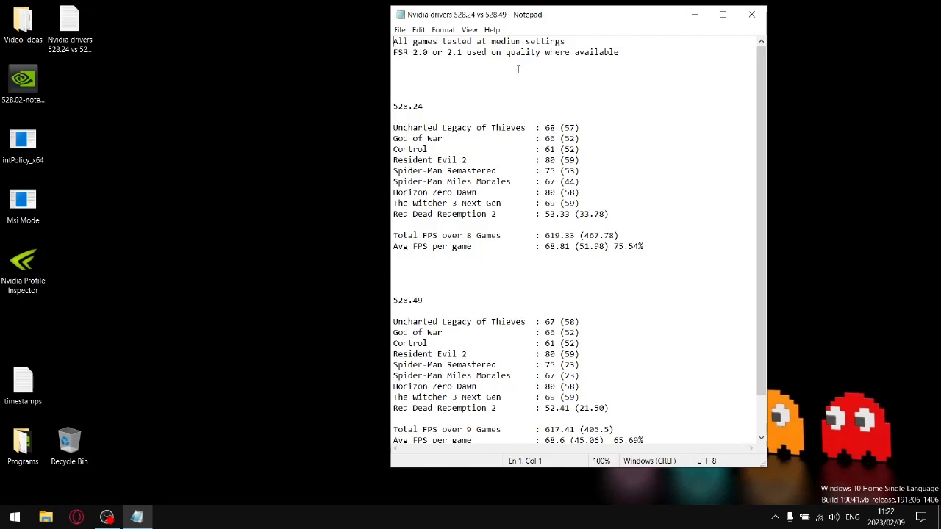
{"action": "mouse_move", "coordinate": [433, 116]}
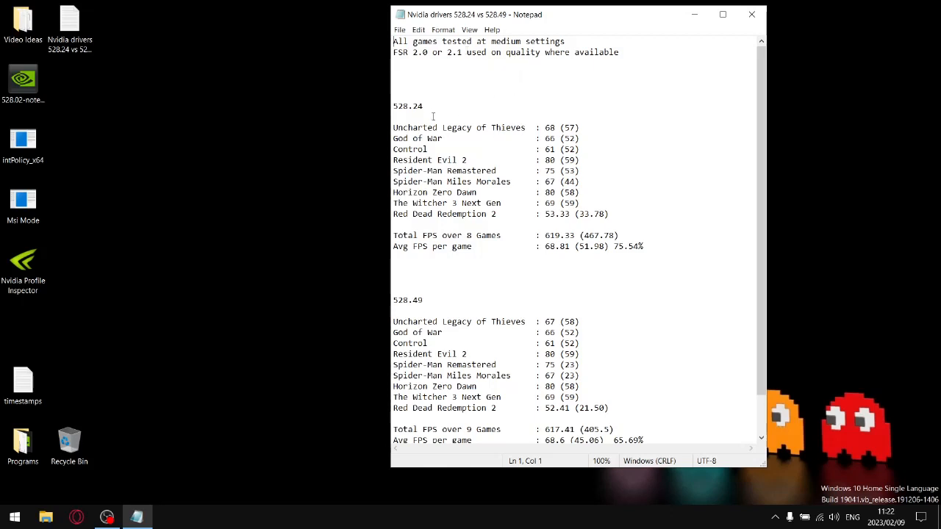
{"action": "mouse_move", "coordinate": [395, 106]}
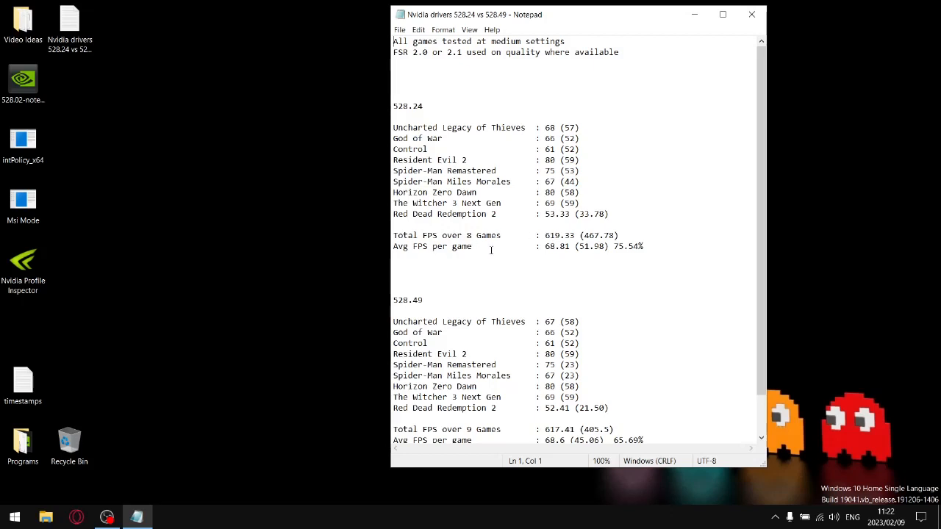
{"action": "mouse_move", "coordinate": [556, 247]}
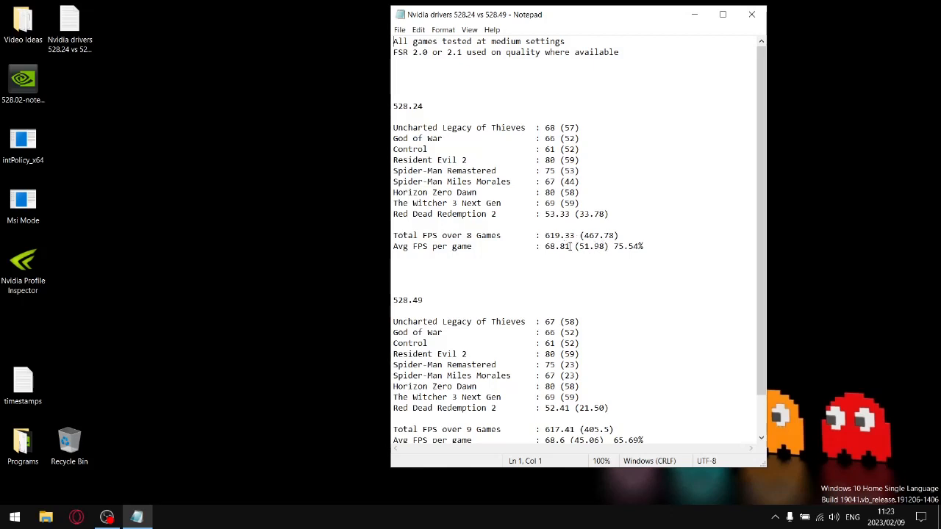
{"action": "mouse_move", "coordinate": [634, 250]}
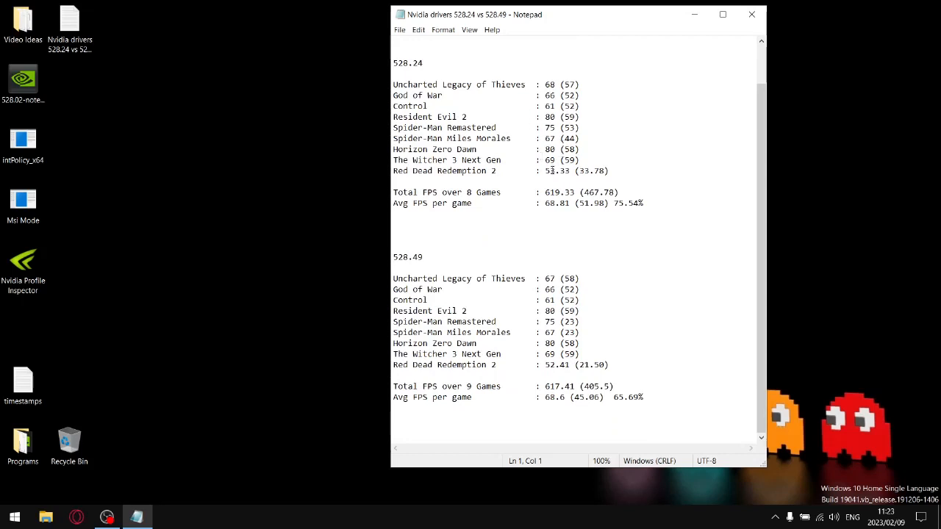
{"action": "mouse_move", "coordinate": [559, 280]}
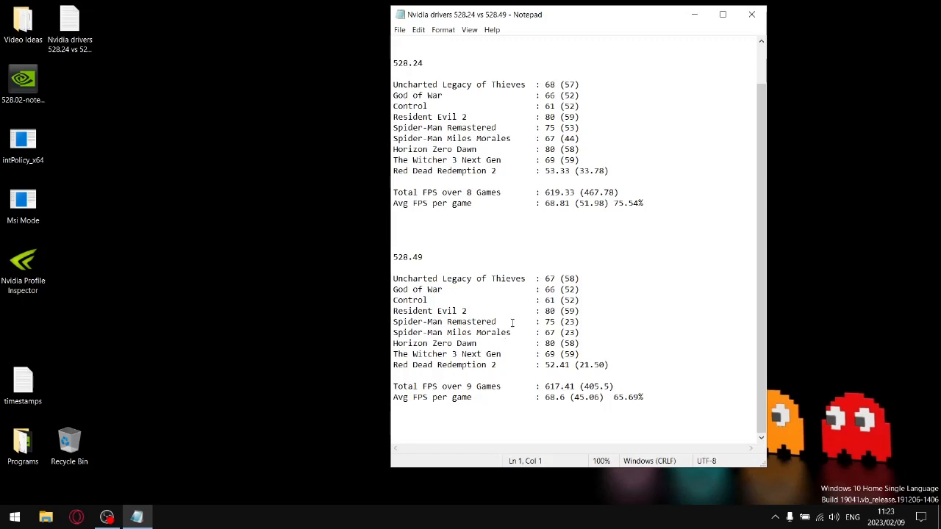
{"action": "mouse_move", "coordinate": [606, 378]}
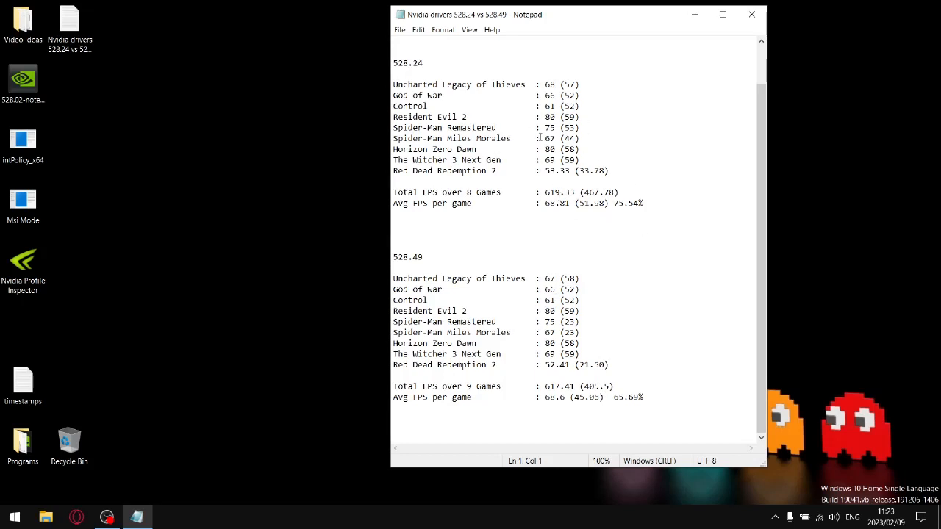
{"action": "mouse_move", "coordinate": [665, 231]}
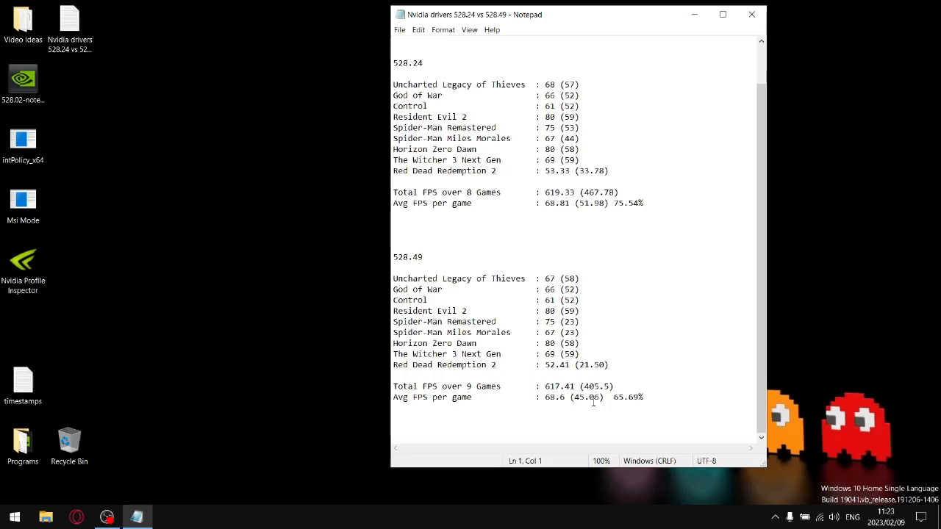
{"action": "mouse_move", "coordinate": [594, 400]}
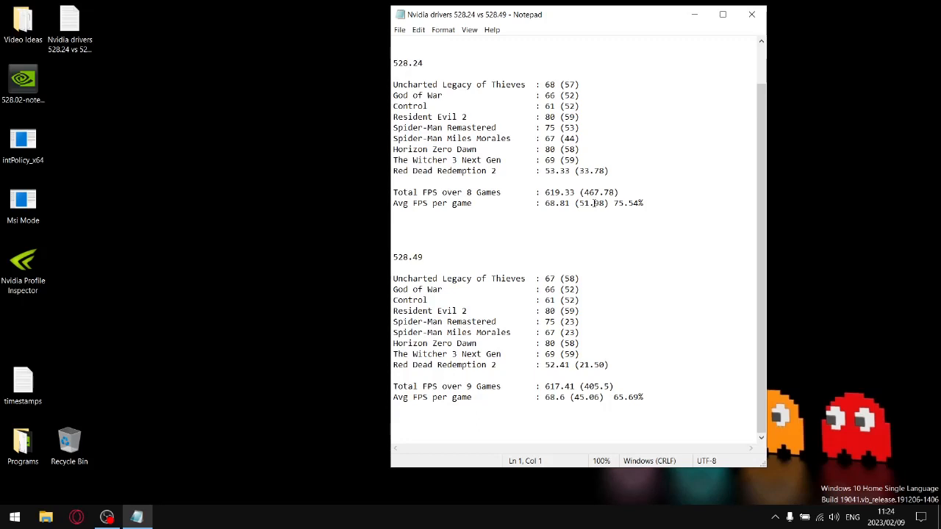
{"action": "mouse_move", "coordinate": [696, 121]}
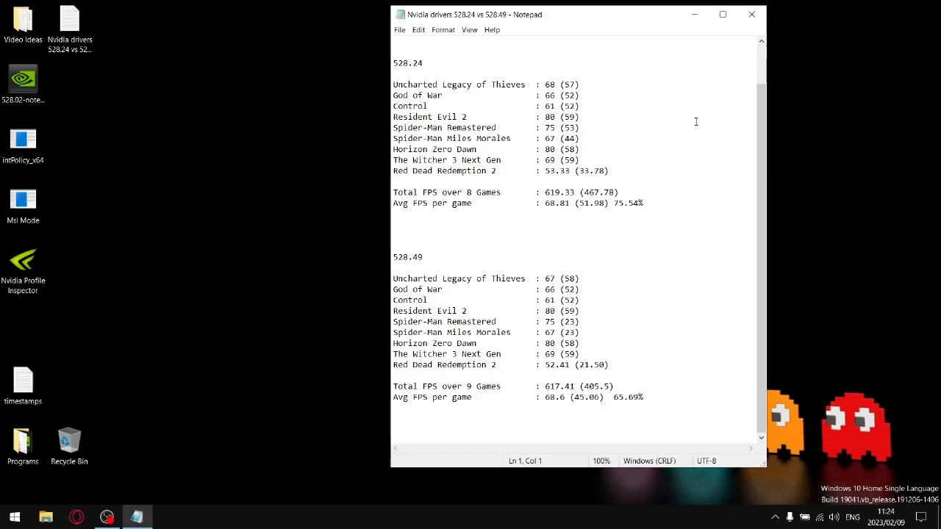
Close Notepad with the benchmark file, returning to the desktop.
{"action": "scroll", "scroll_direction": "up", "scroll_amount": 3}
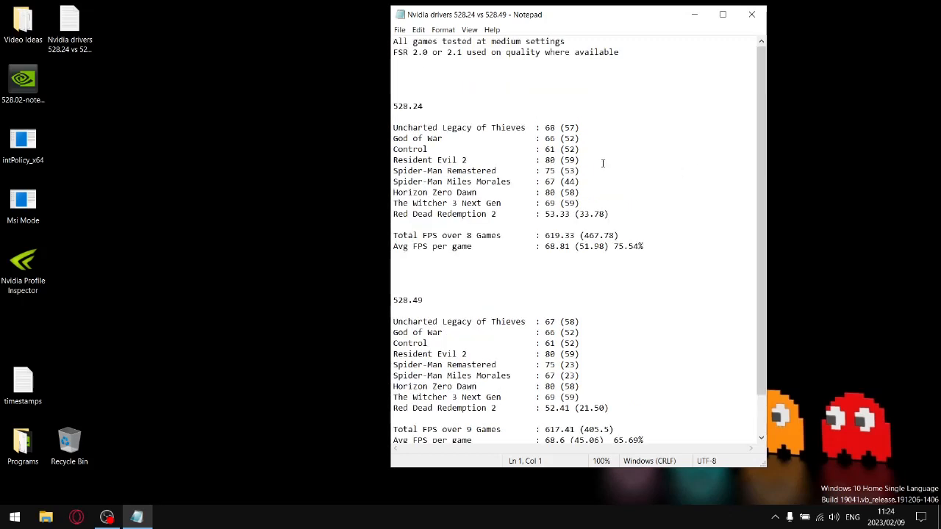
{"action": "mouse_move", "coordinate": [606, 340]}
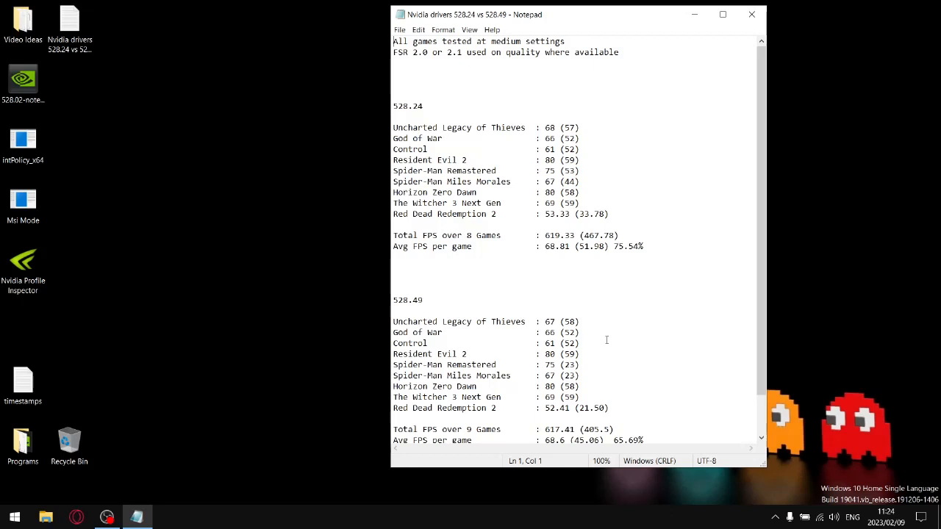
{"action": "mouse_move", "coordinate": [615, 259]}
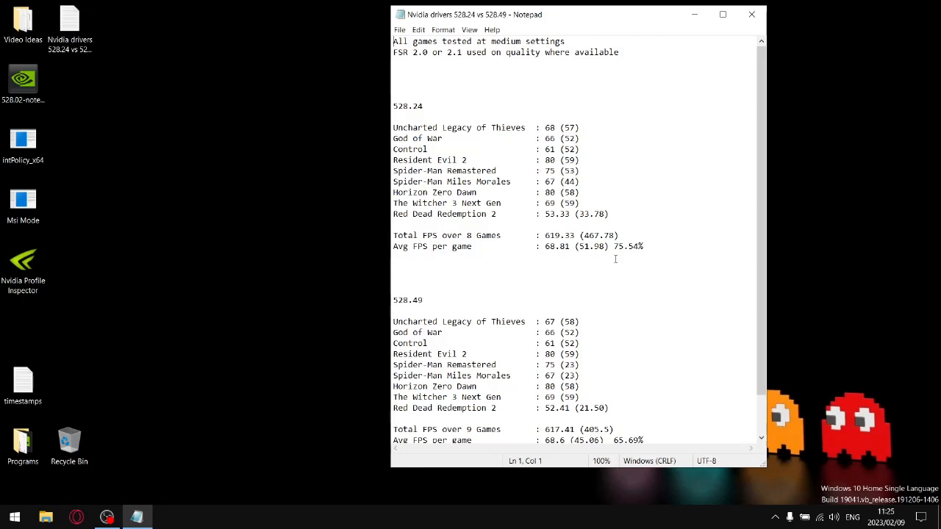
{"action": "mouse_move", "coordinate": [751, 15]}
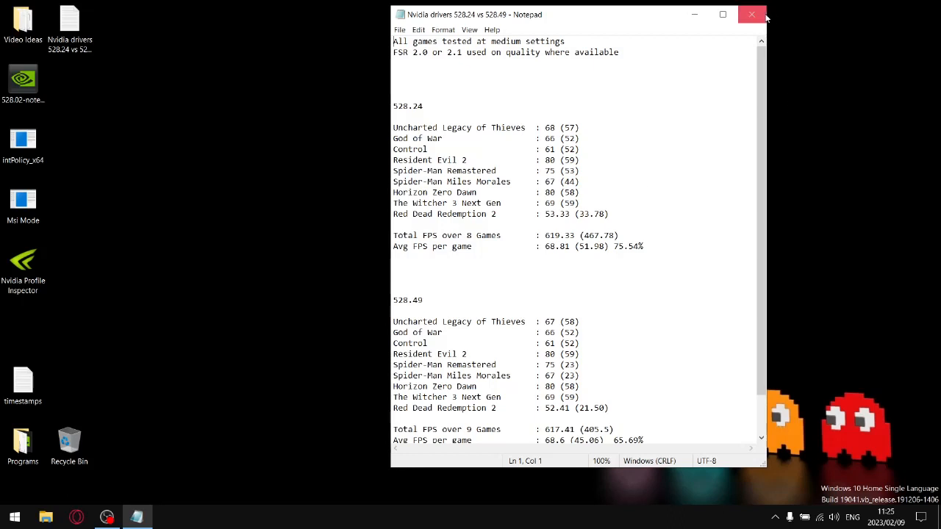
{"action": "left_click", "coordinate": [751, 14]}
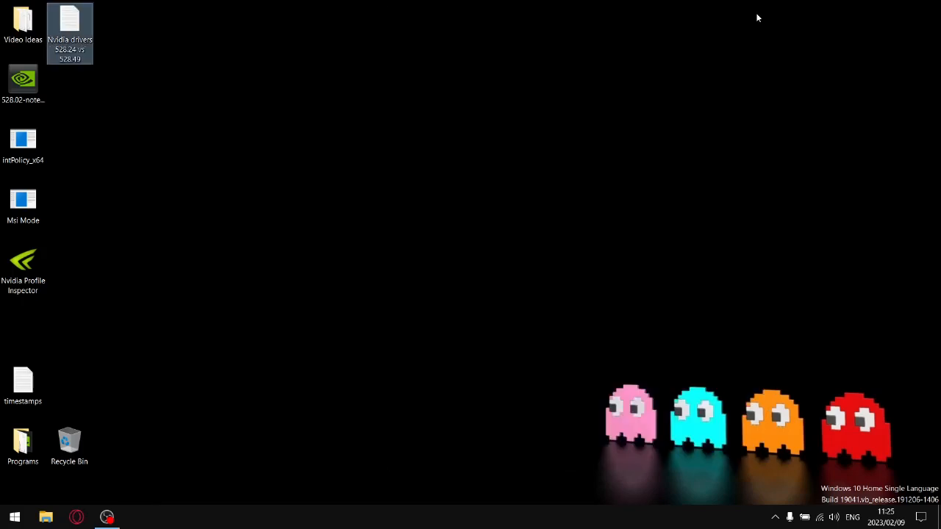